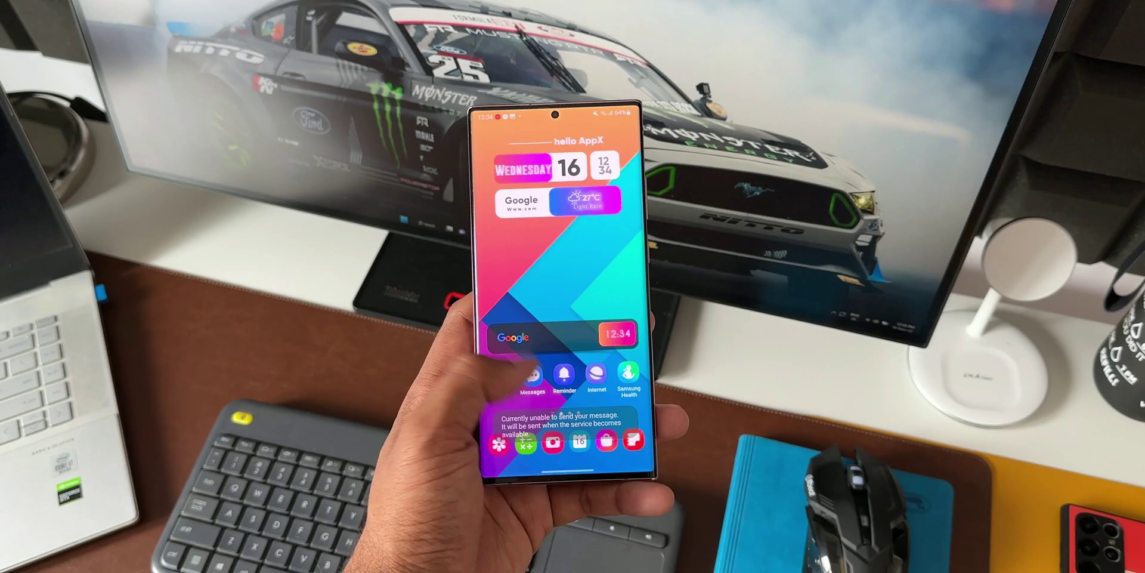
Swipe up from the home page to reach the app drawer and launch Settings.
scroll(up, 3)
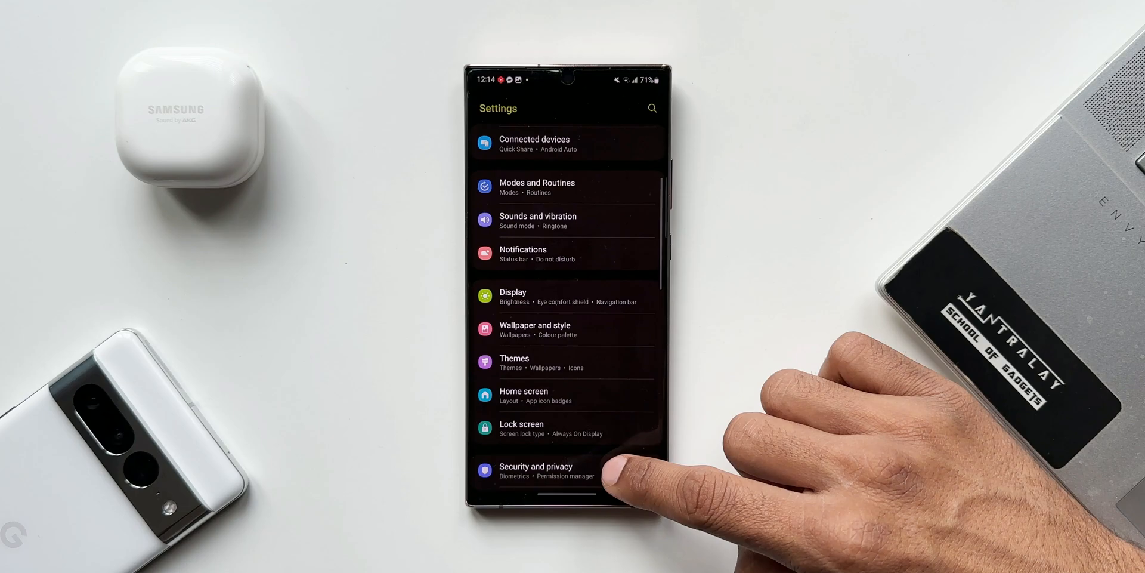
Scroll down the Settings list to Advanced features, Battery, Apps and Software update.
scroll(up, 3)
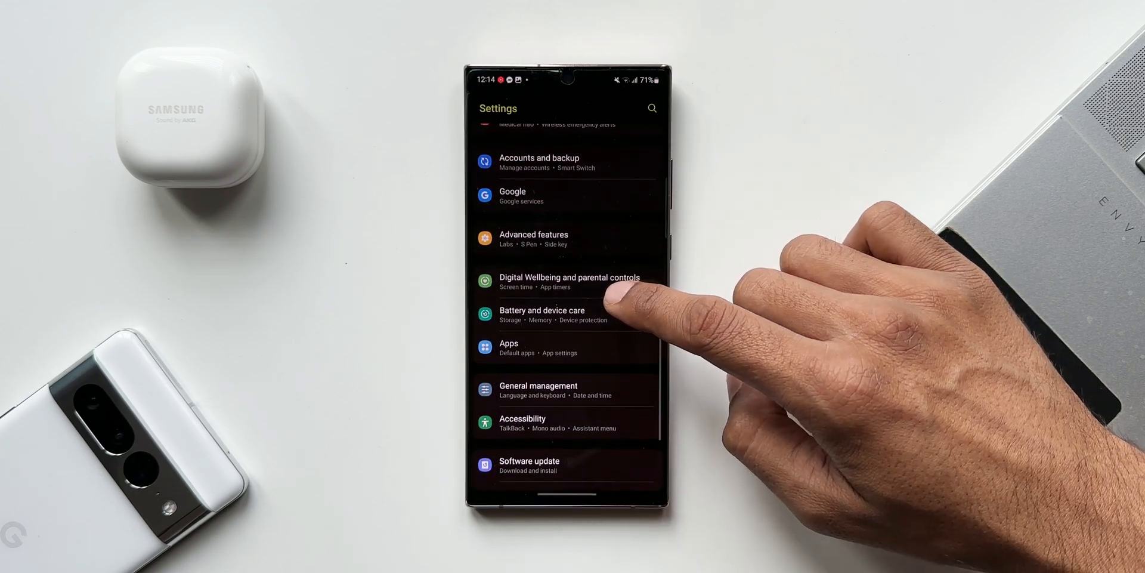
mouse_move(621, 358)
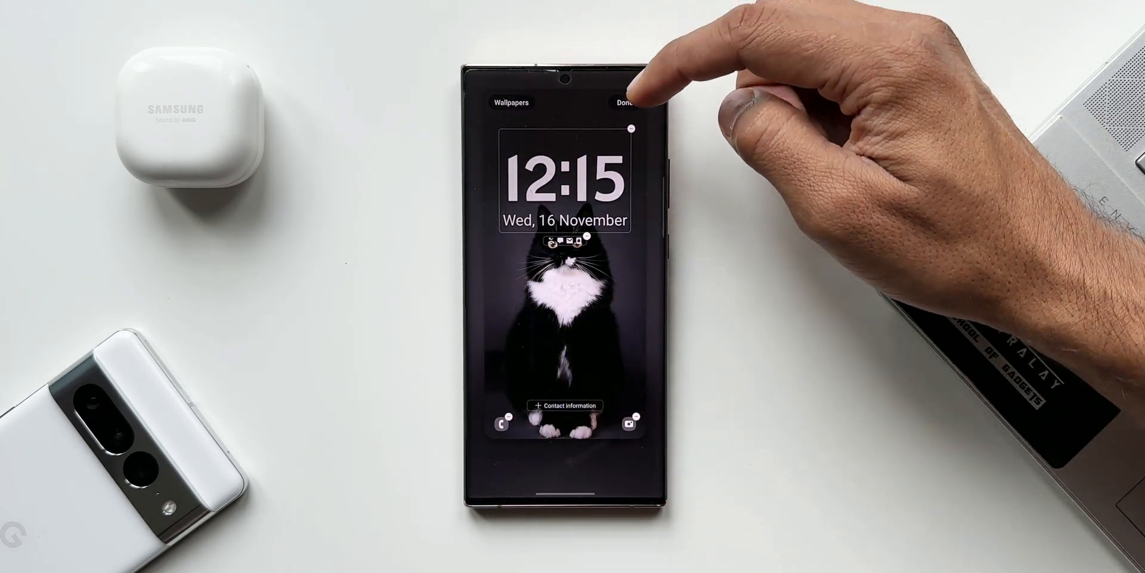
Finish lock screen editing with Done, then browse the Wallpapers collections and return to Settings.
click(566, 183)
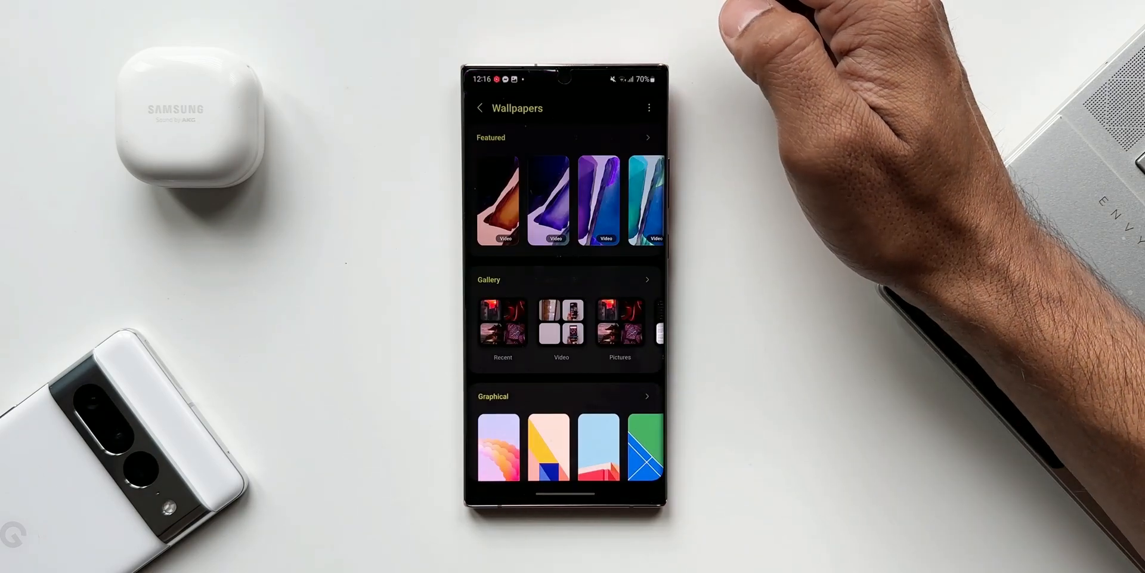
scroll(down, 3)
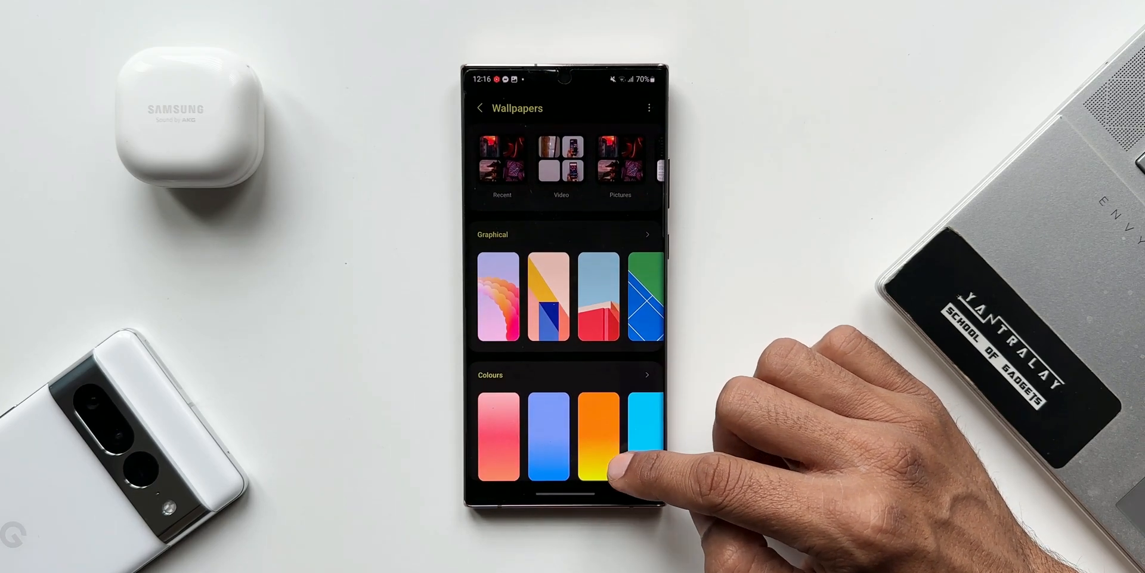
scroll(up, 3)
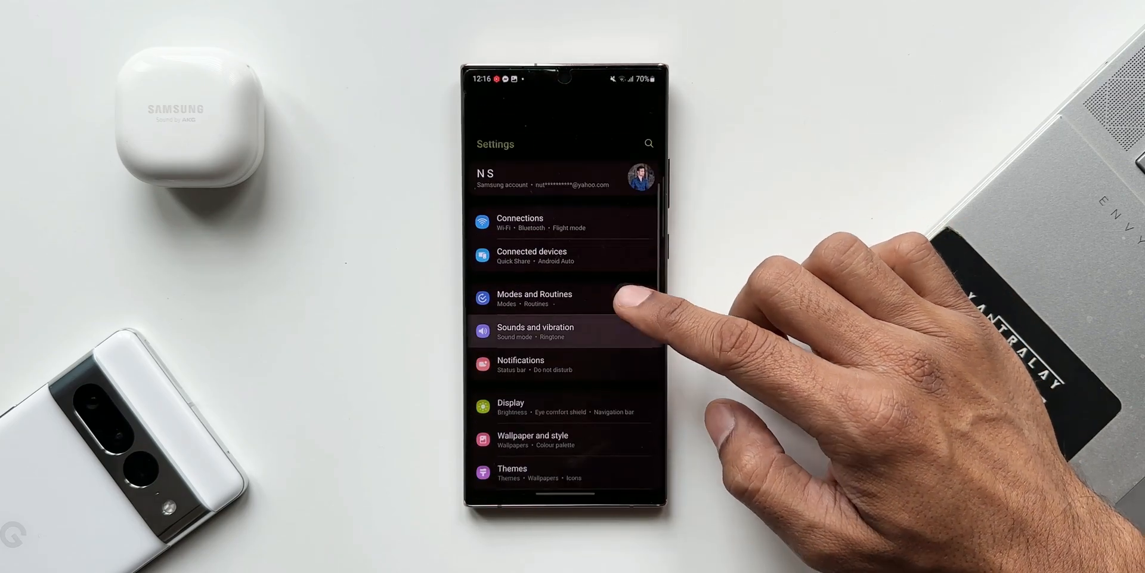
Review the Connected devices options and return to the main Settings list.
scroll(up, 3)
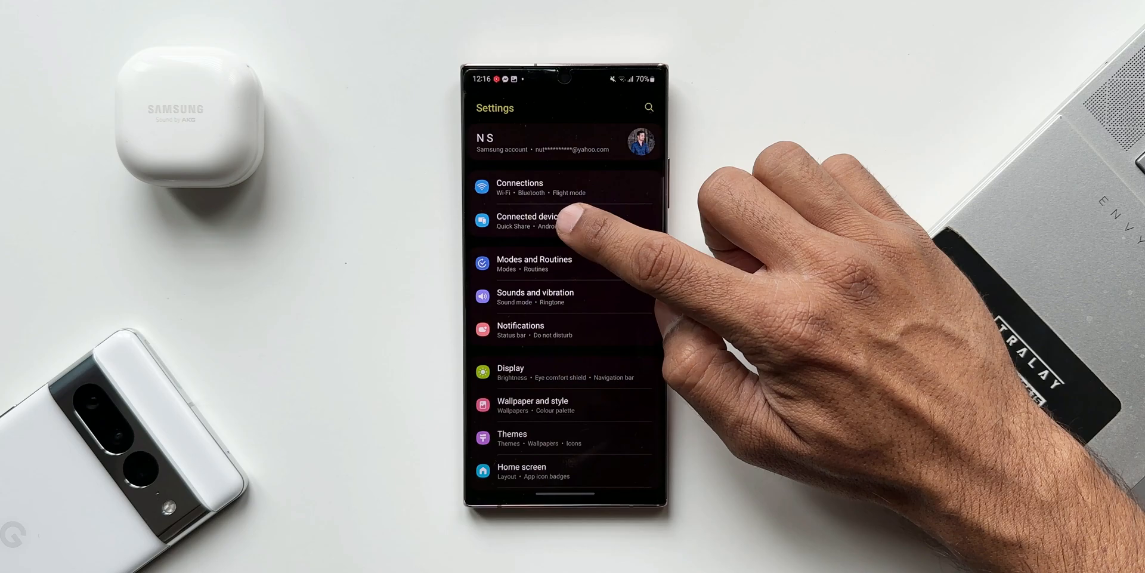
click(534, 221)
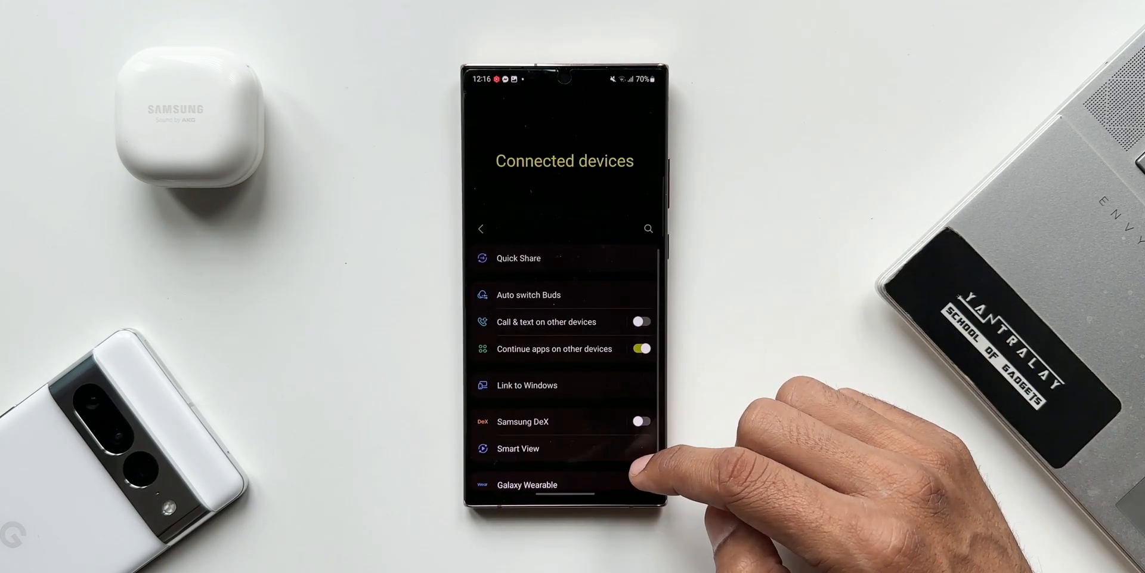
scroll(up, 3)
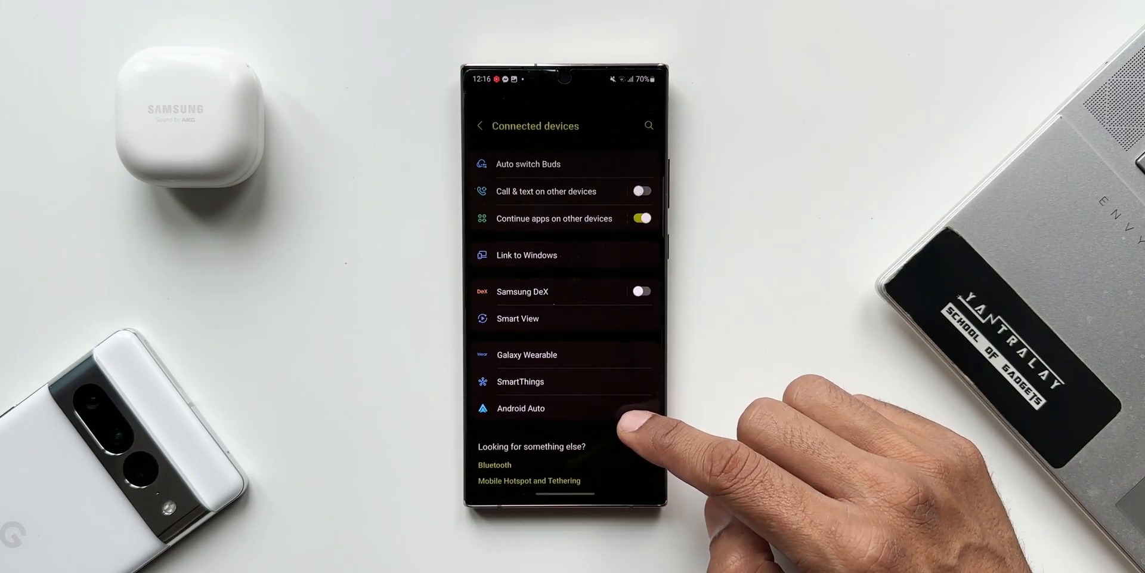
click(480, 125)
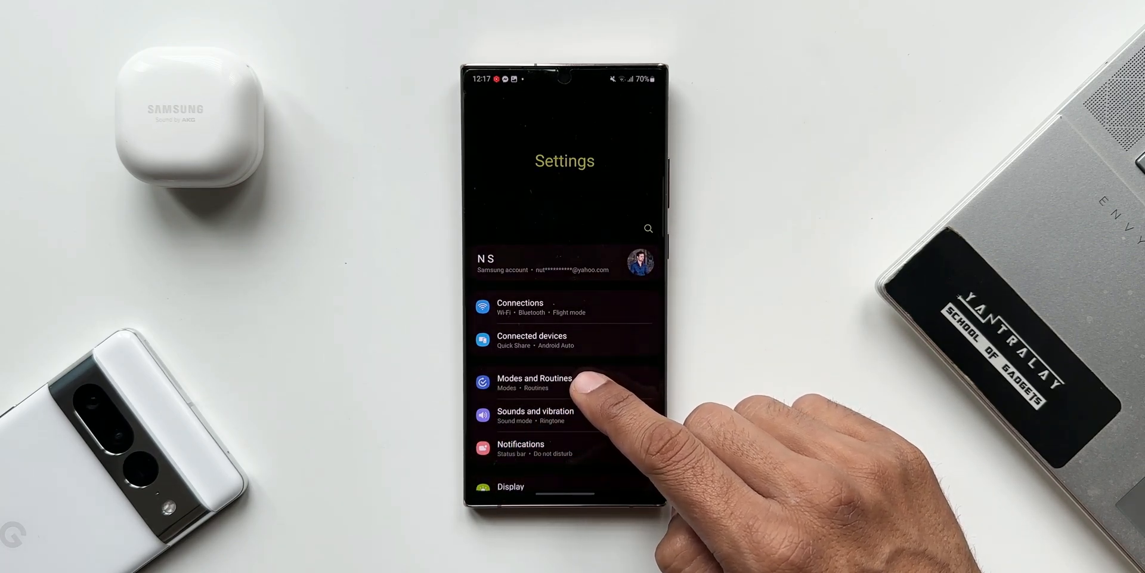
In Modes and Routines, view the saved Dark mode routine and run it.
click(535, 381)
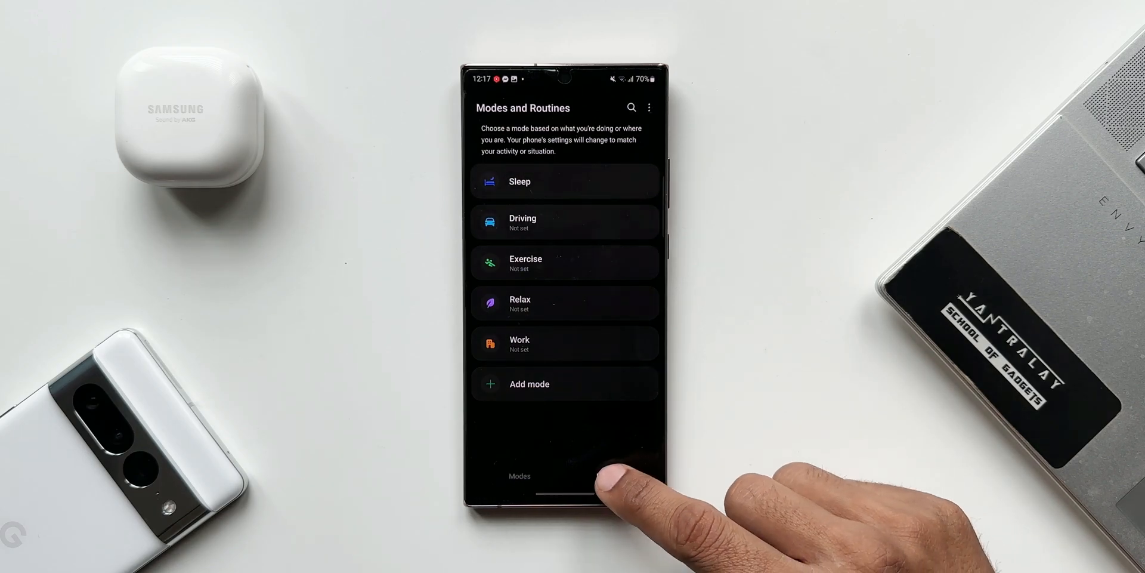
click(609, 476)
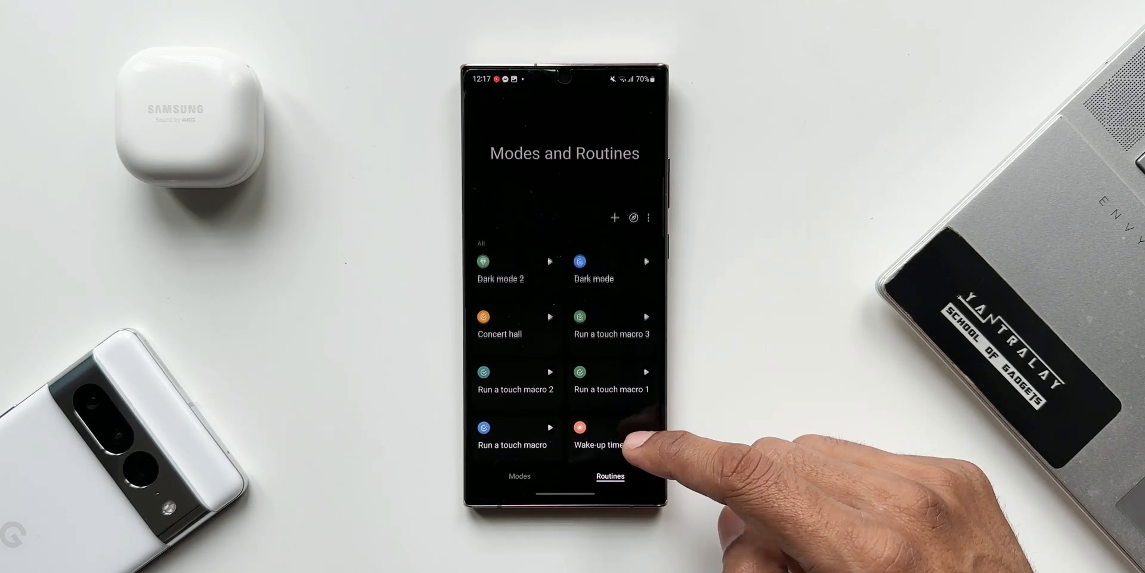
click(593, 266)
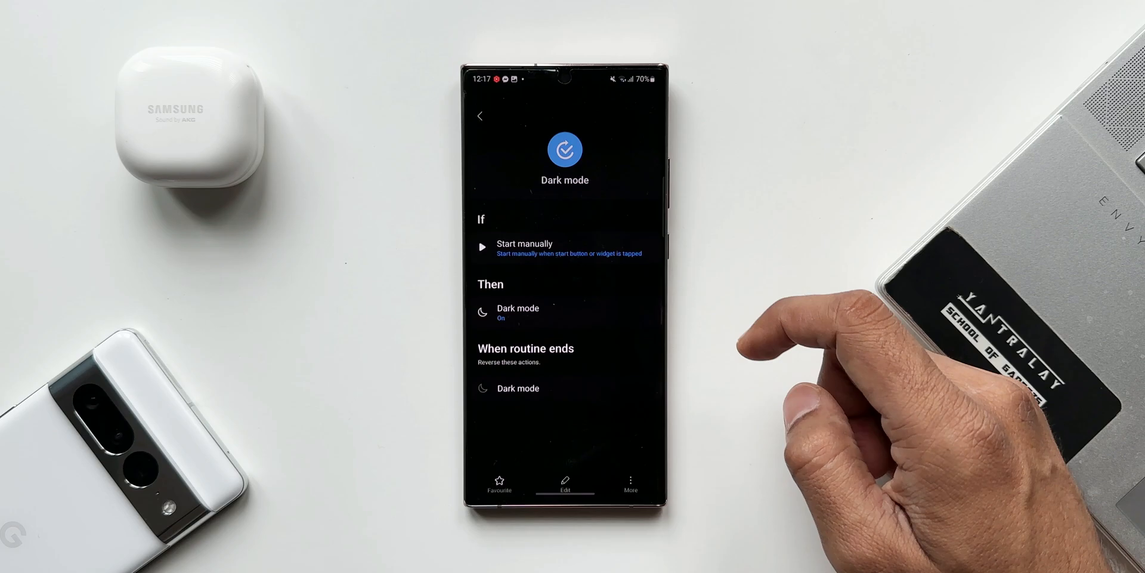
click(480, 116)
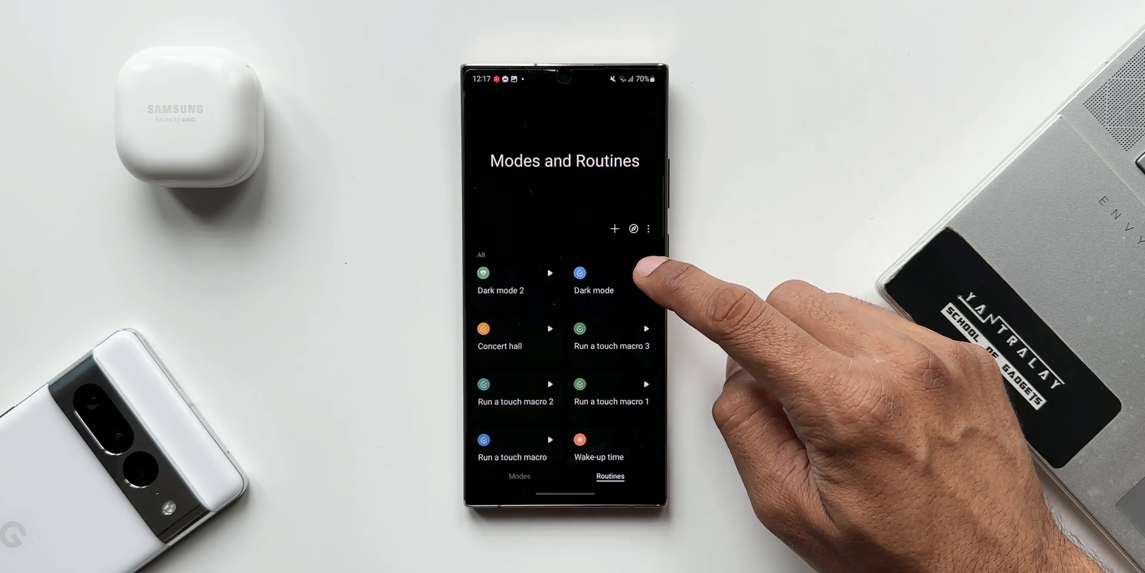
click(594, 275)
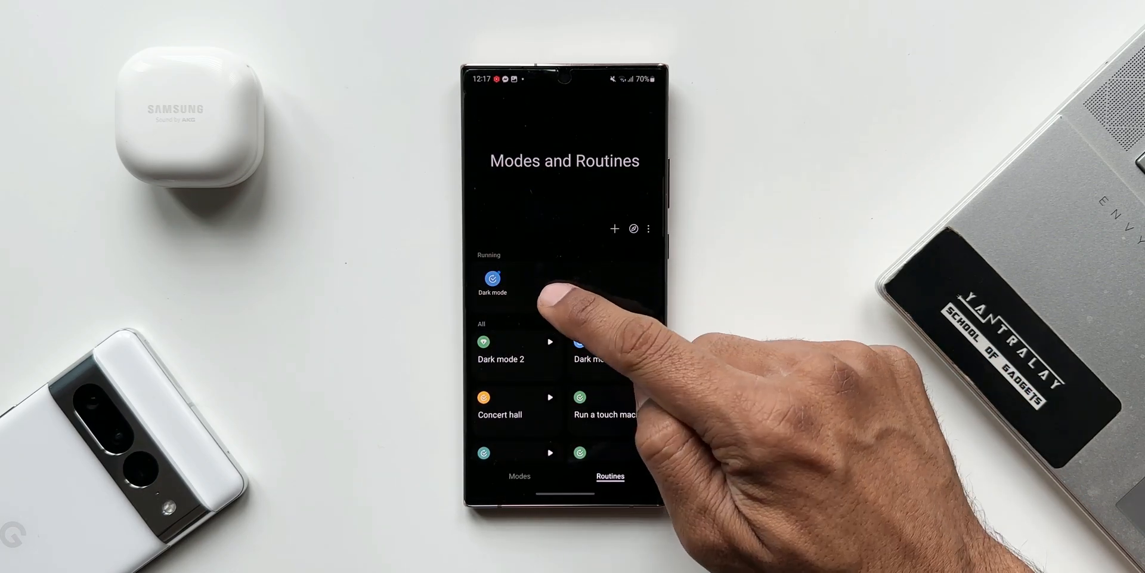
scroll(up, 3)
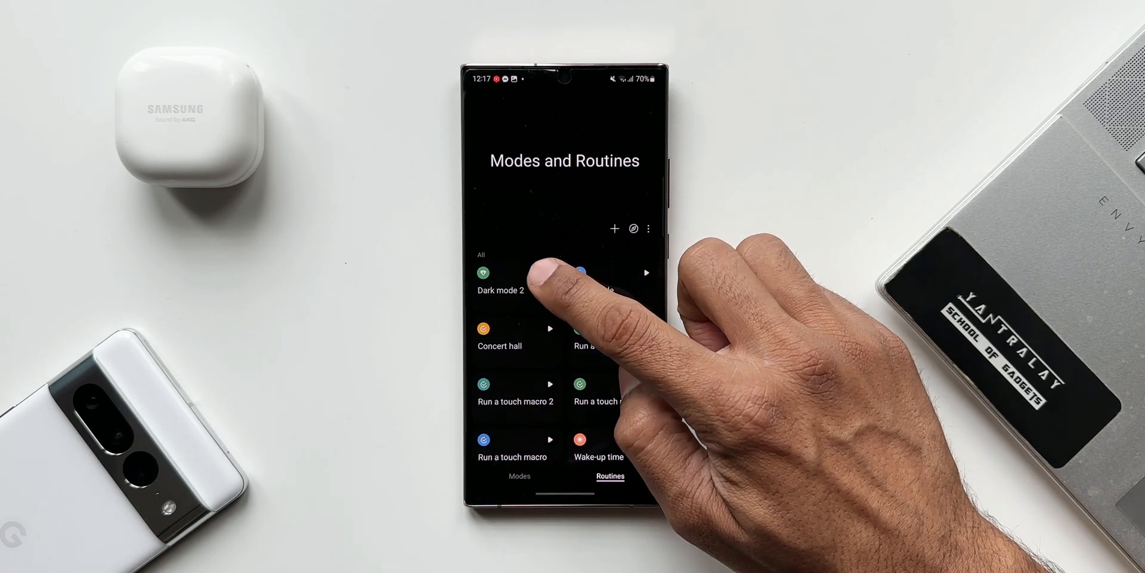
click(492, 274)
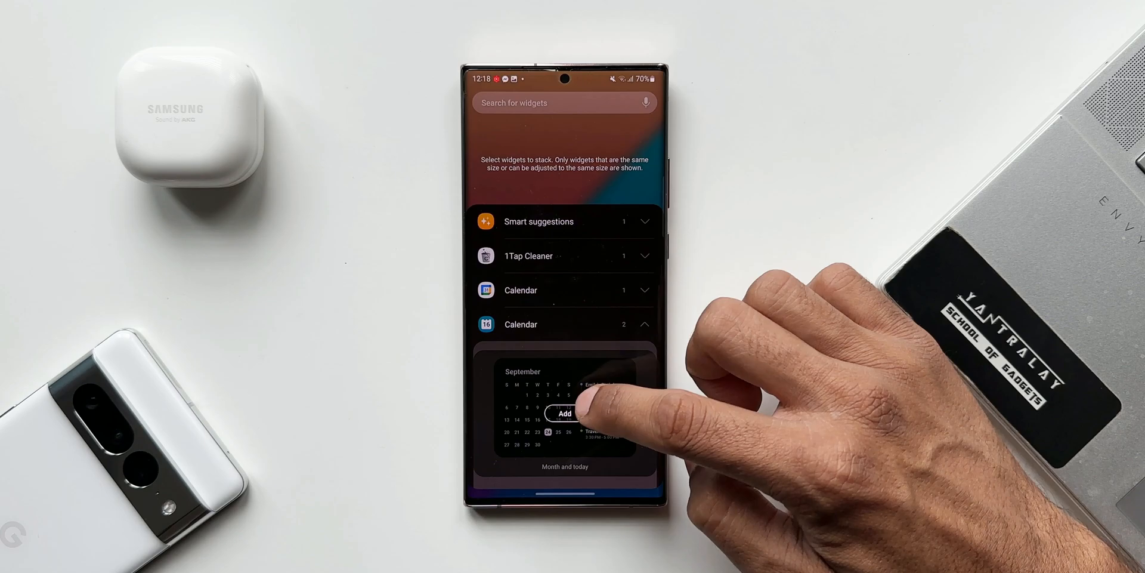
Add the Month and today Calendar widget to the stack, then expand the Clock widgets.
click(566, 414)
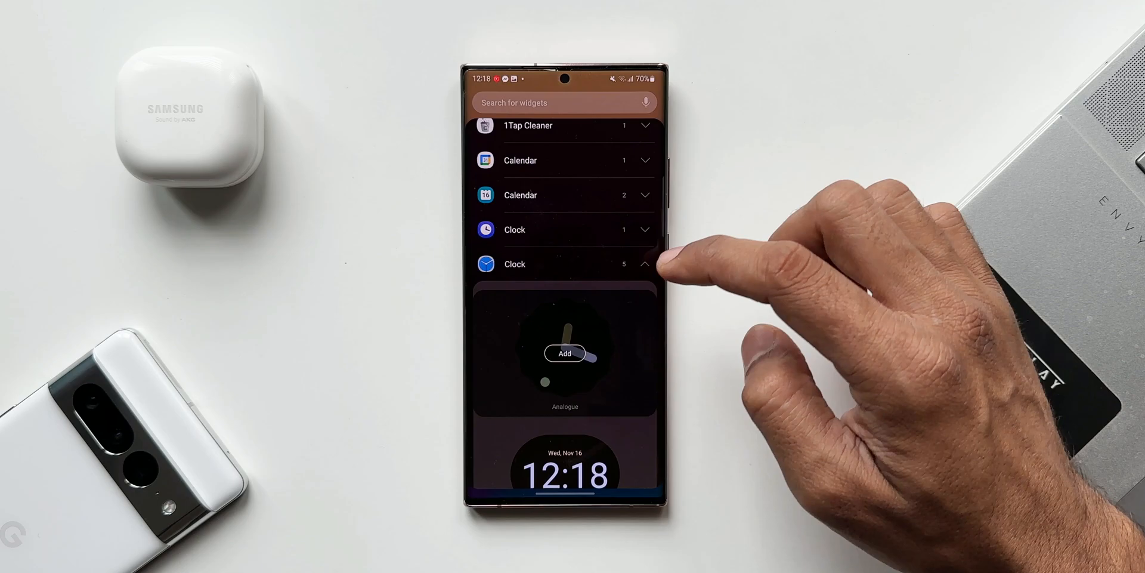
click(565, 351)
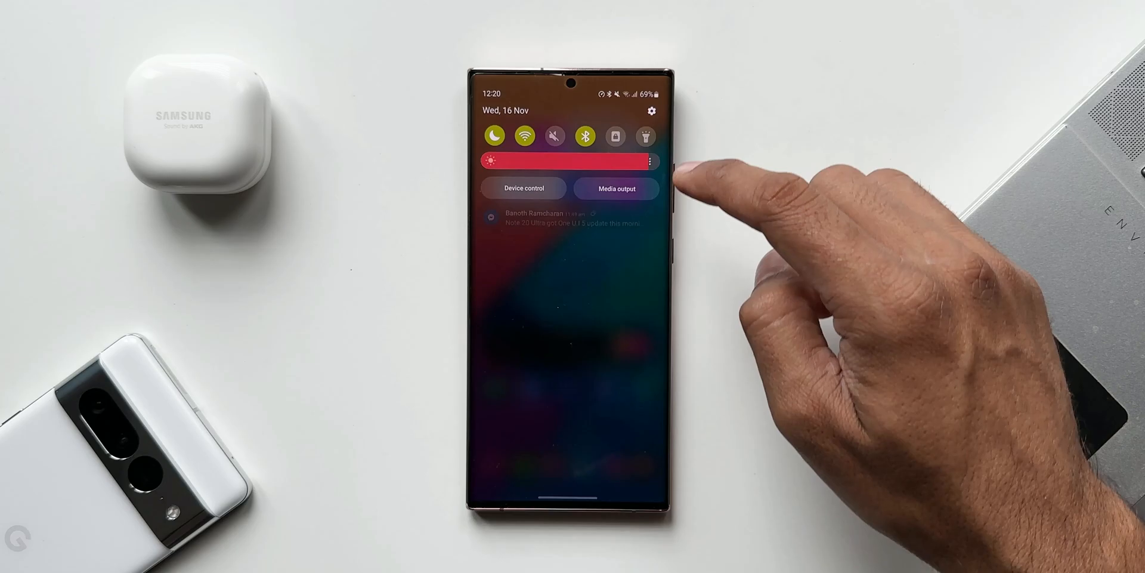
Show Calendar as a pop-up window over home, then bring up the camera's More modes.
click(651, 111)
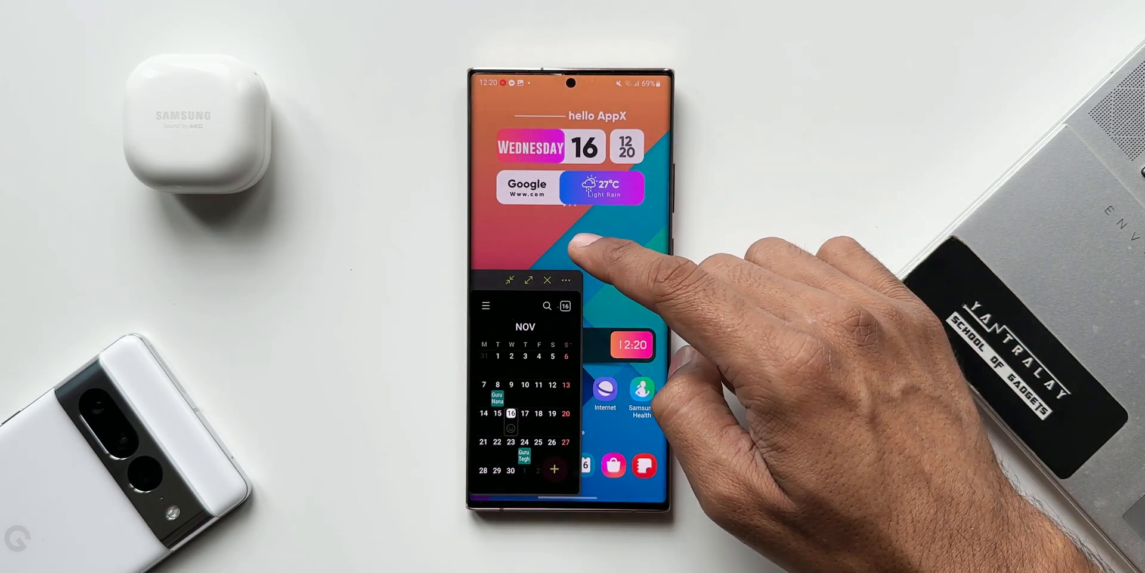
click(528, 279)
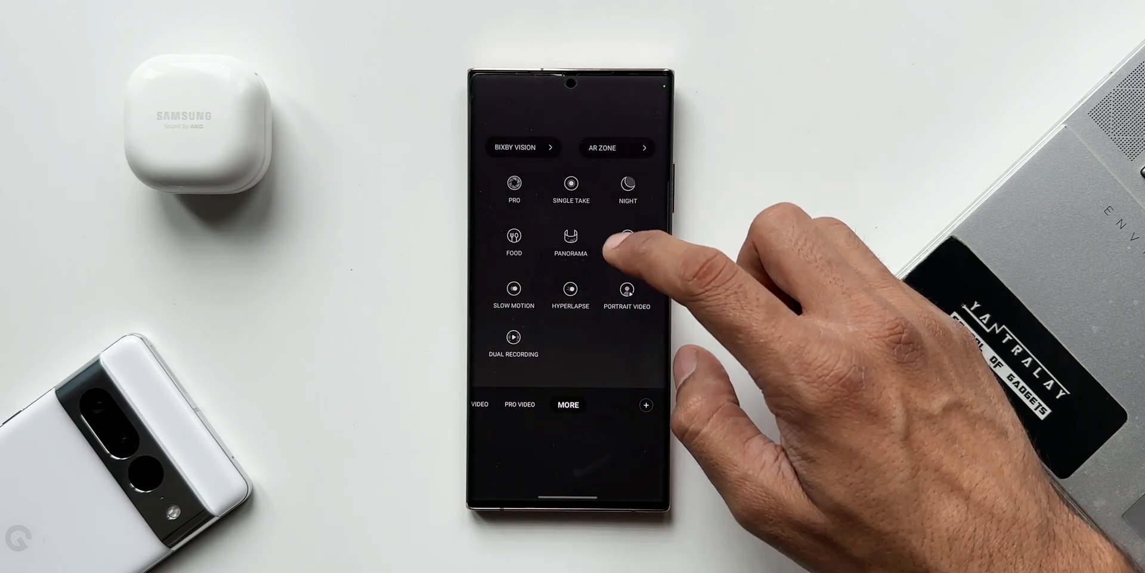
In Camera settings, switch on the Watermark option for photos.
click(513, 186)
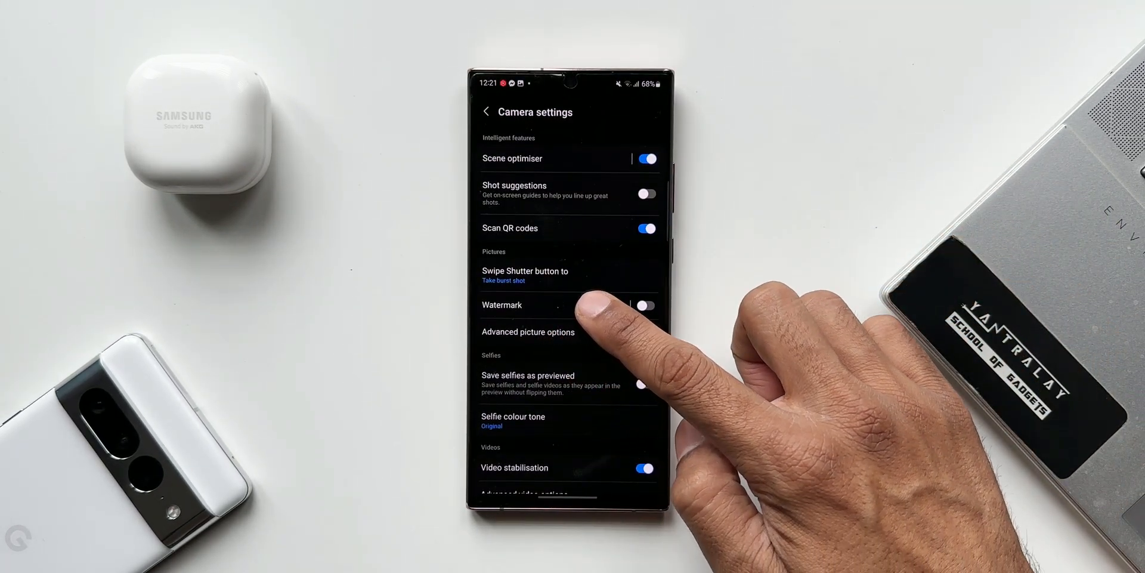
click(502, 304)
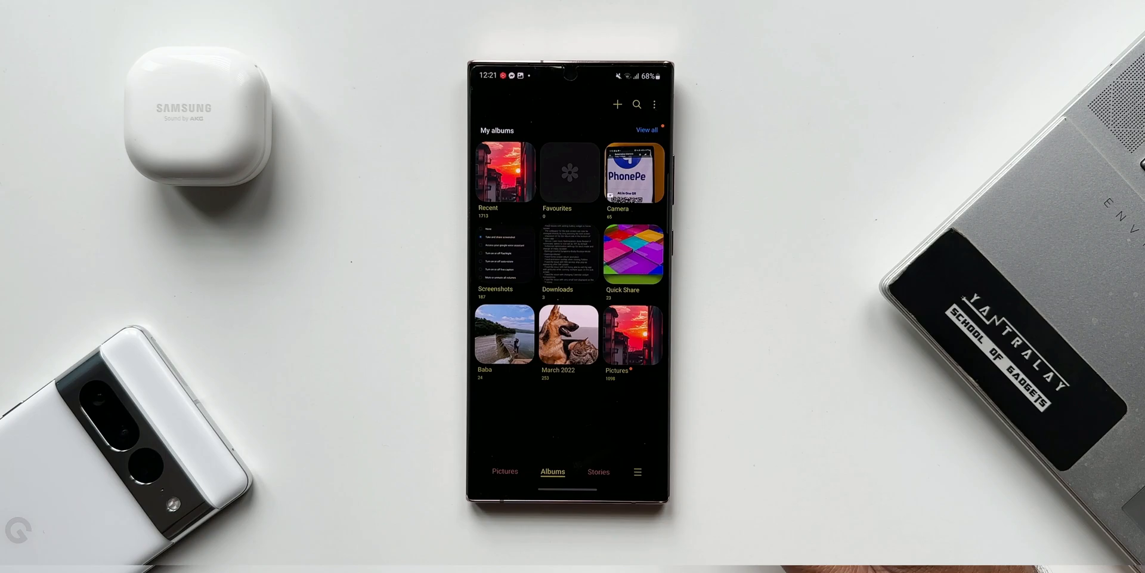
Enable Select albums to show in Gallery settings and tick the albums for the Albums tab.
click(637, 472)
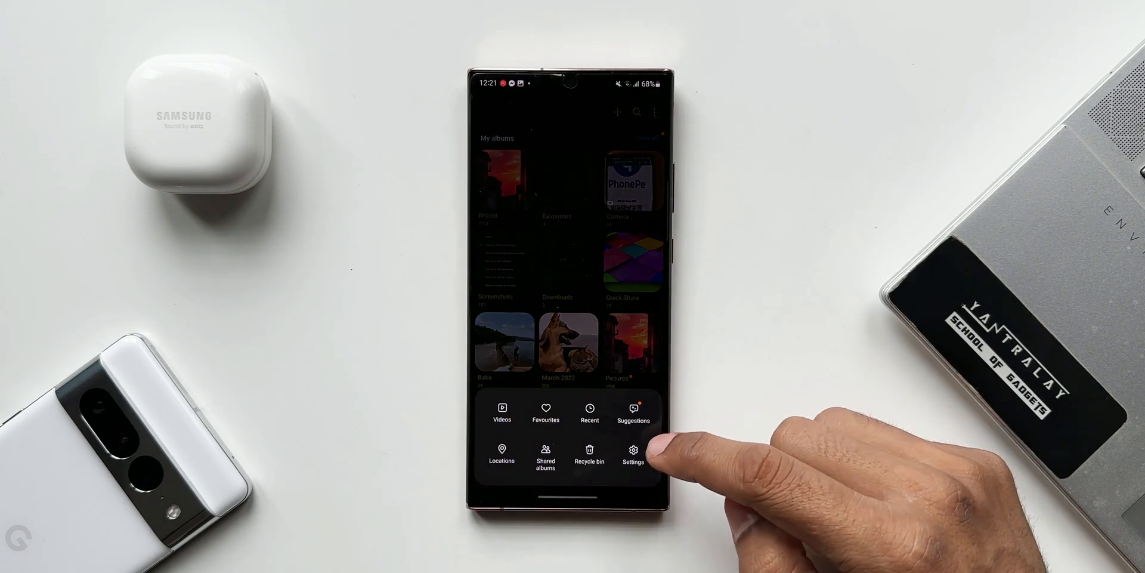
click(633, 451)
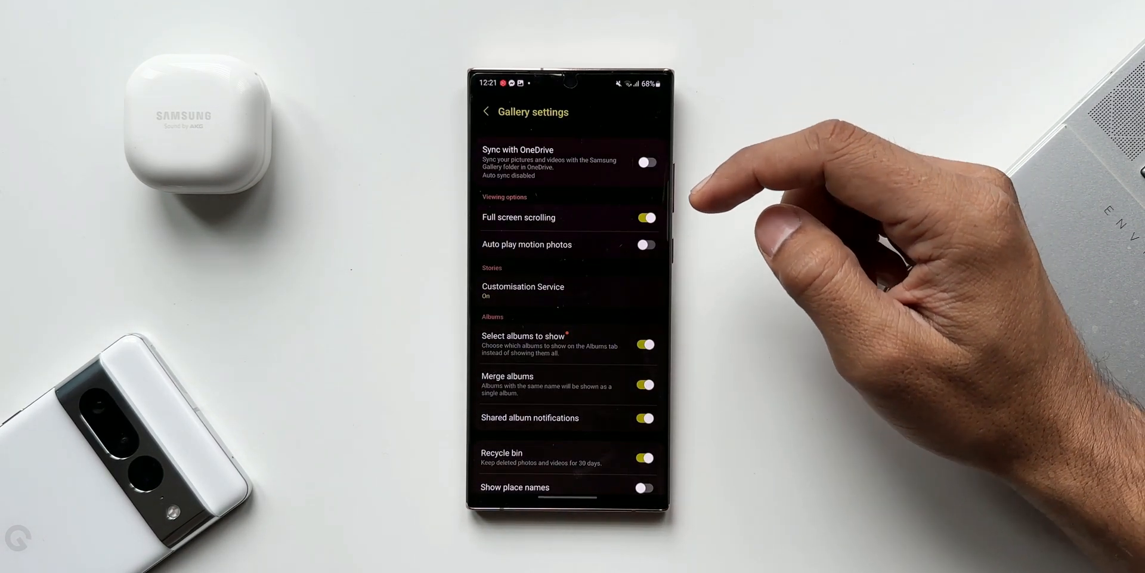
click(645, 344)
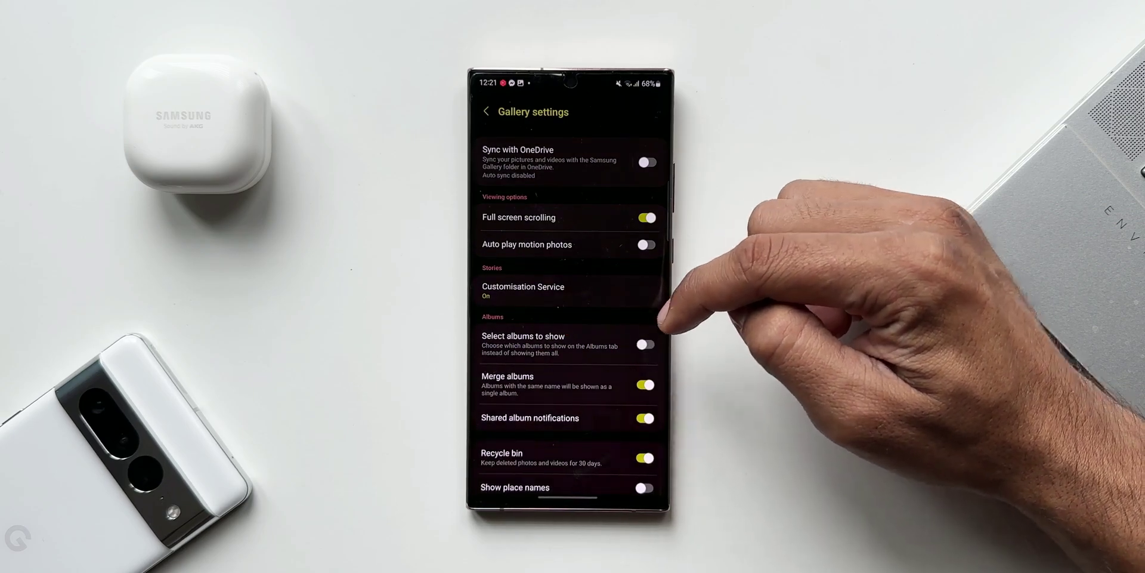
click(645, 343)
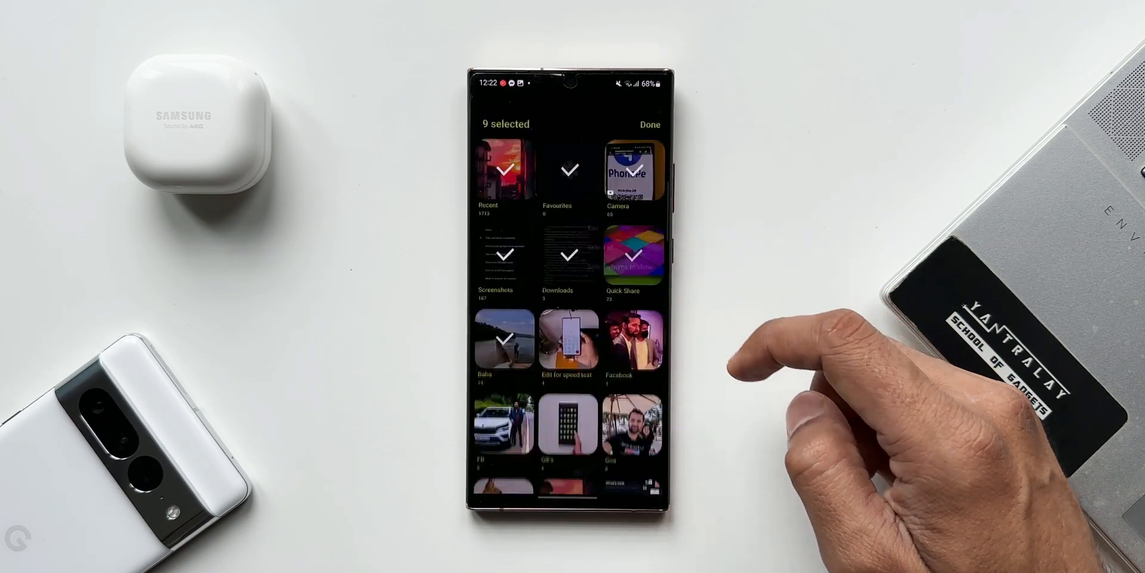
scroll(up, 3)
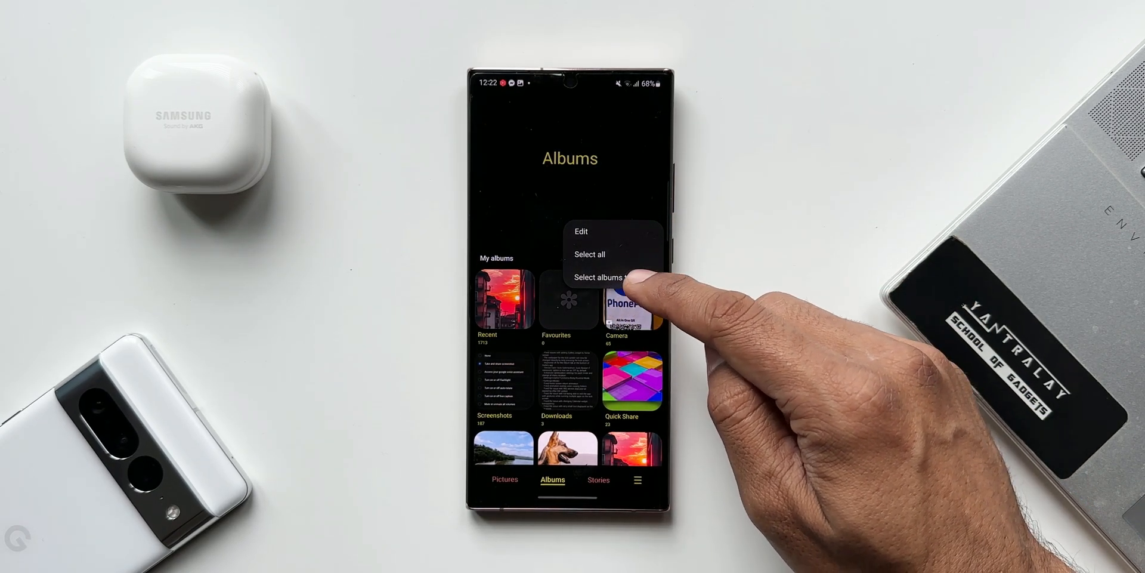
click(590, 254)
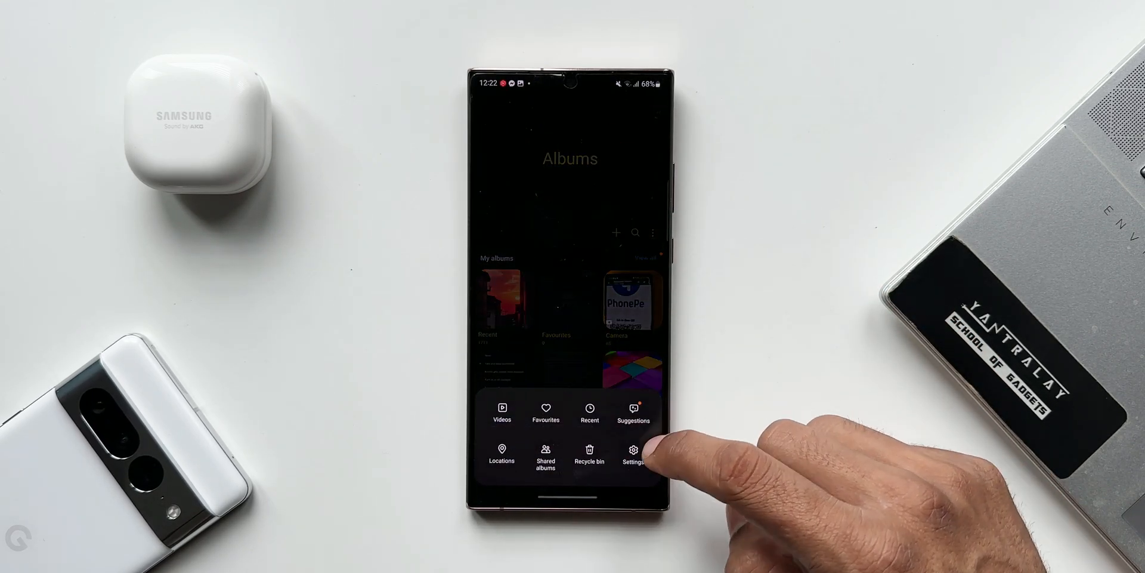
Enable Album entry-locks in Gallery Labs and confirm with OK.
click(632, 453)
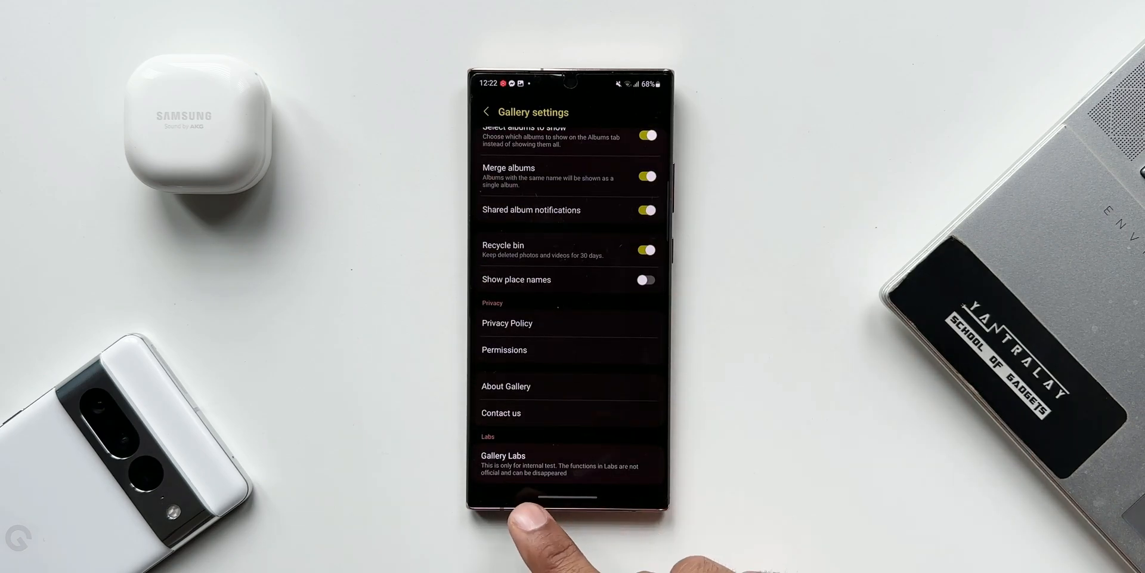
click(502, 455)
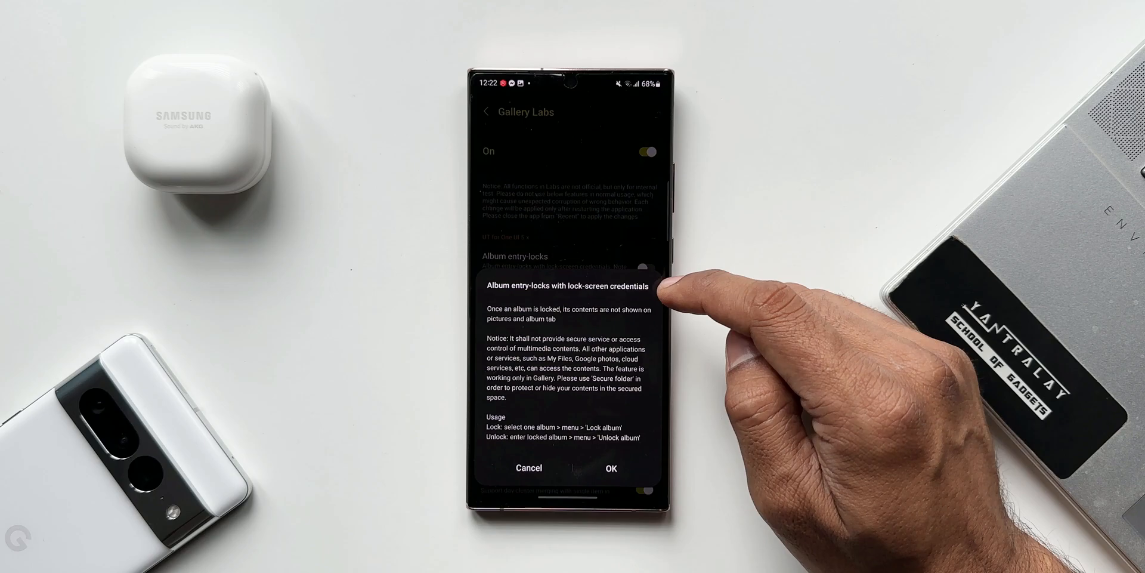
click(611, 468)
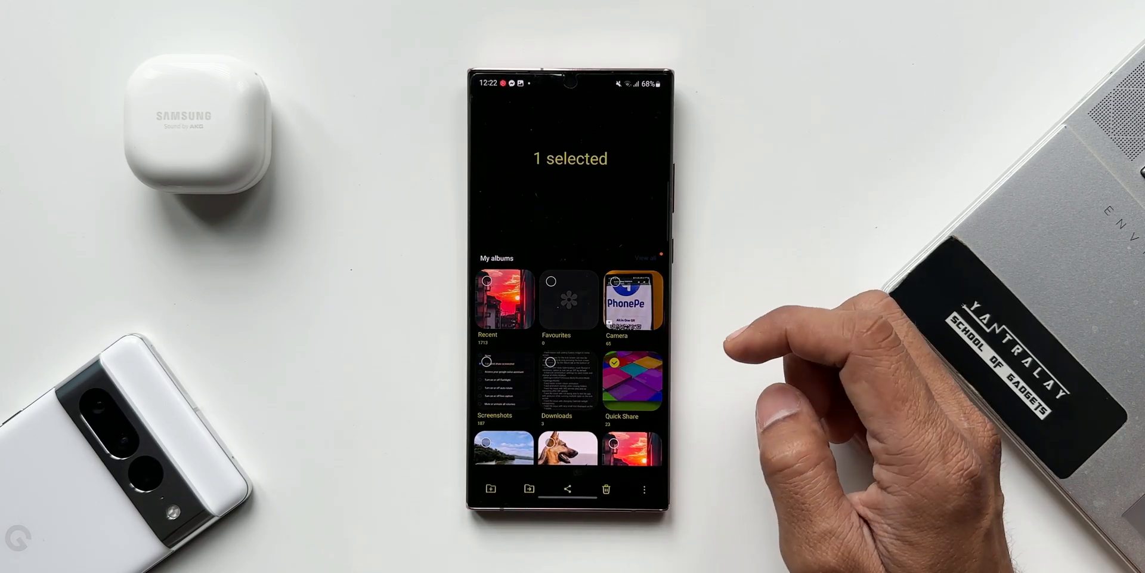
click(643, 485)
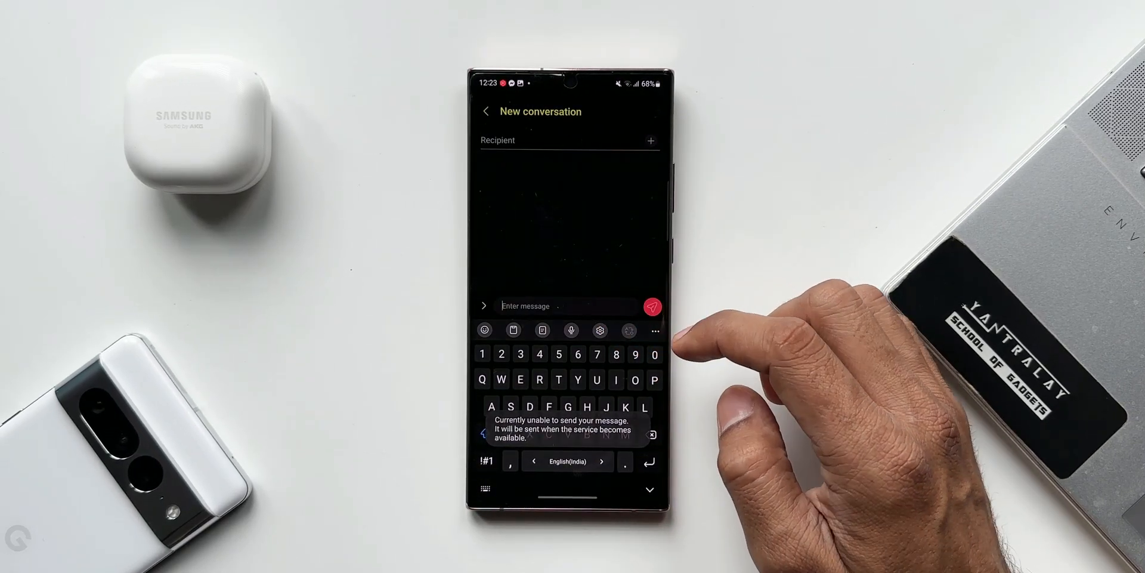
Show the emoji and sticker panel in the new Messages conversation.
click(484, 329)
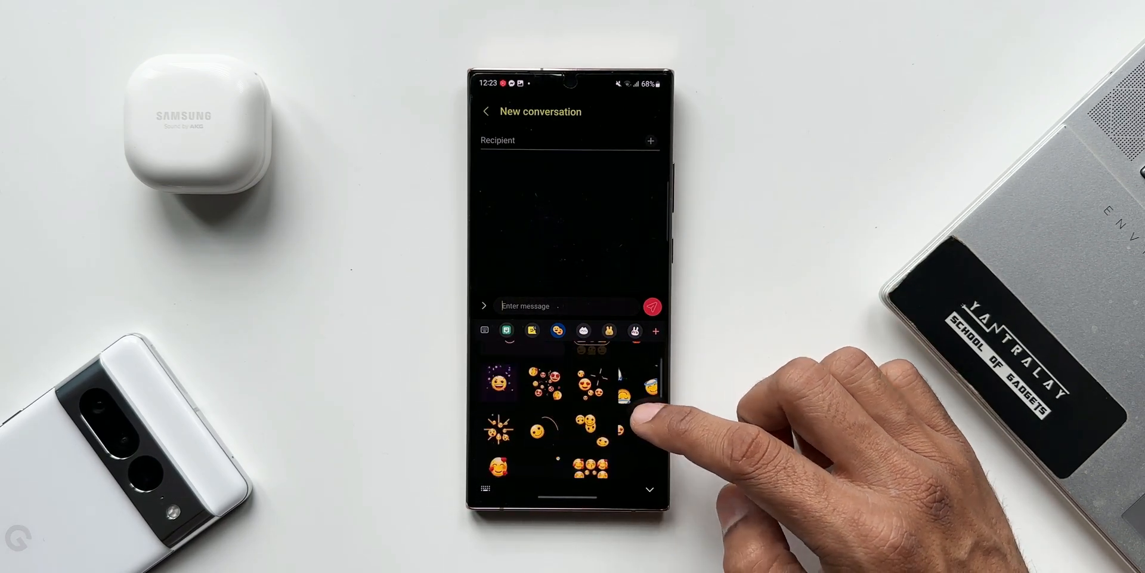
scroll(down, 3)
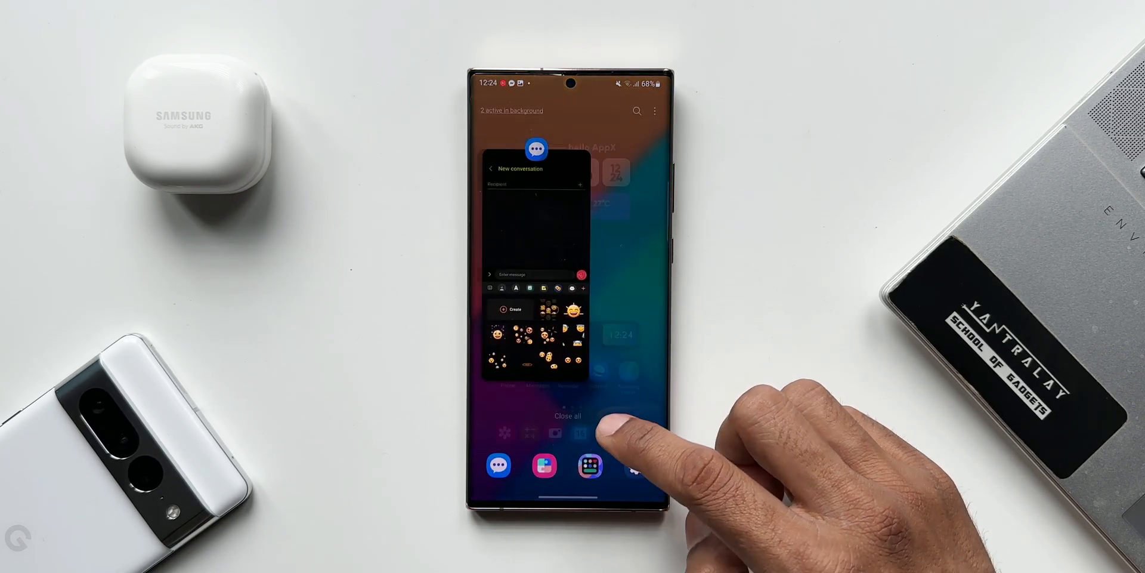
Close all background apps from the Recents screen.
click(568, 415)
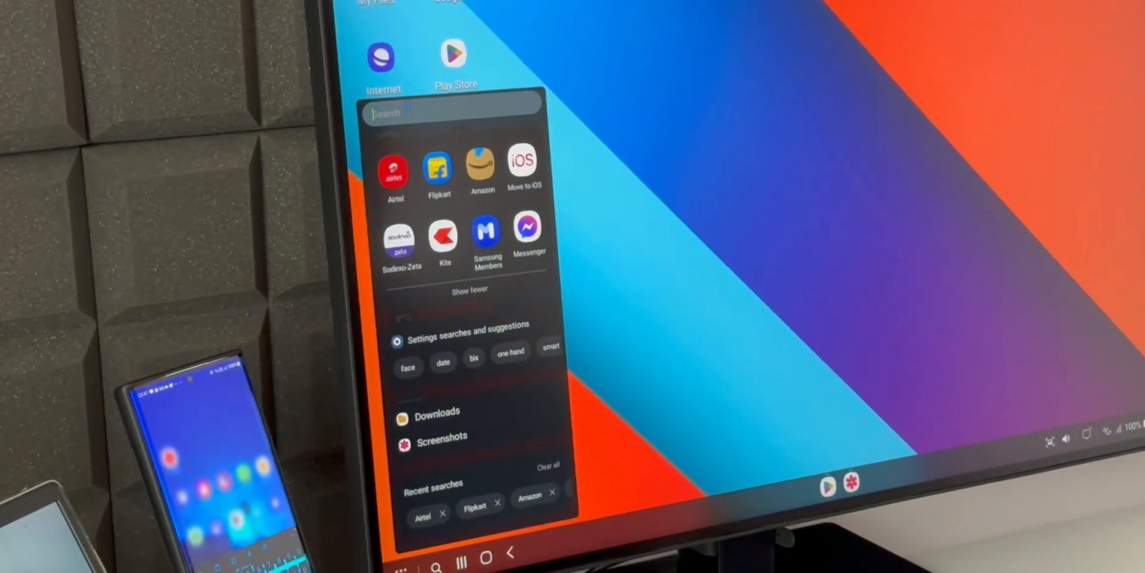
Search the DeX app drawer for 'amaz', listing Amazon, Amazon Music and Prime Video.
text(amaz)
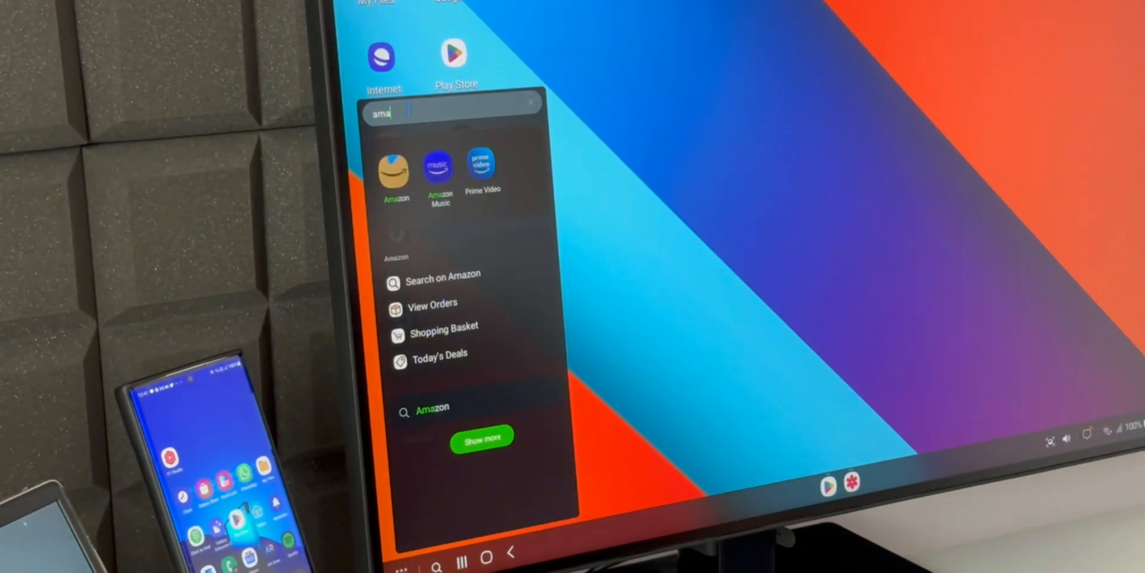